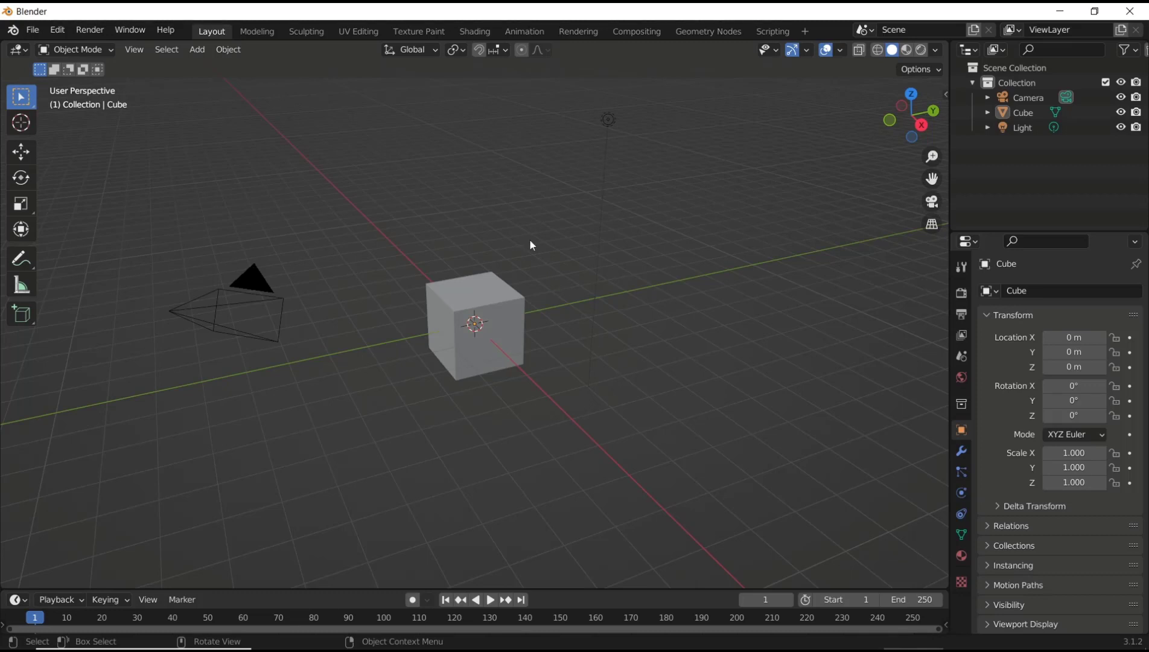
# Step: Orbit the viewport so the camera sits lower left, aimed at the cube
pyautogui.moveTo(531, 245); pyautogui.dragTo(887, 224)
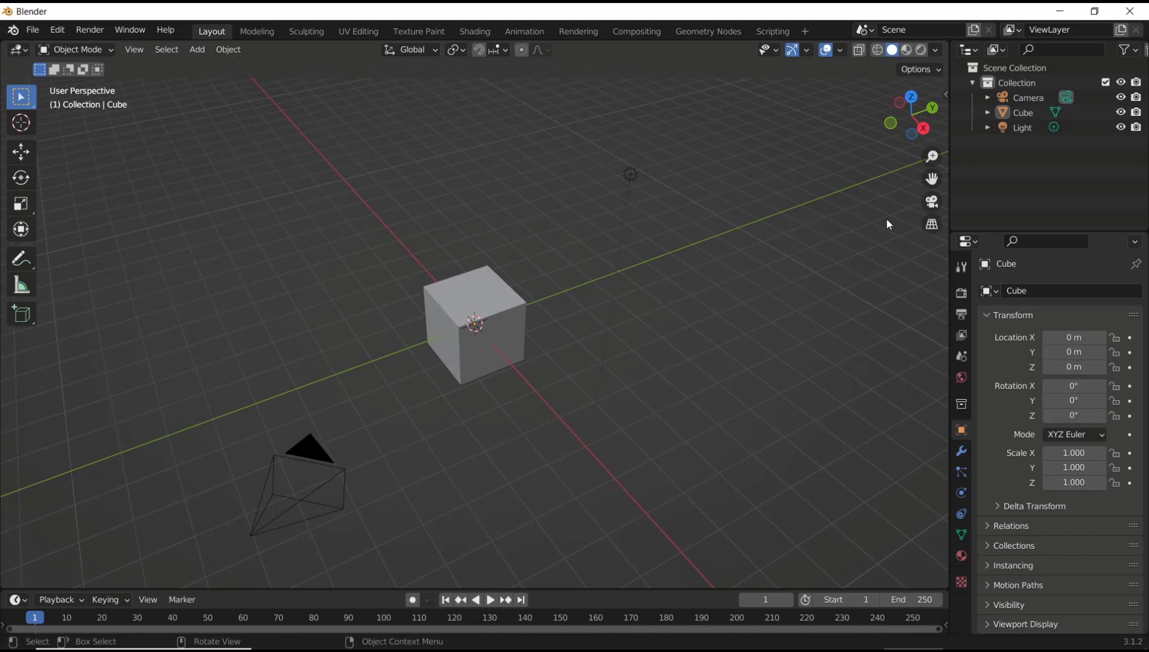
pyautogui.moveTo(932, 201)
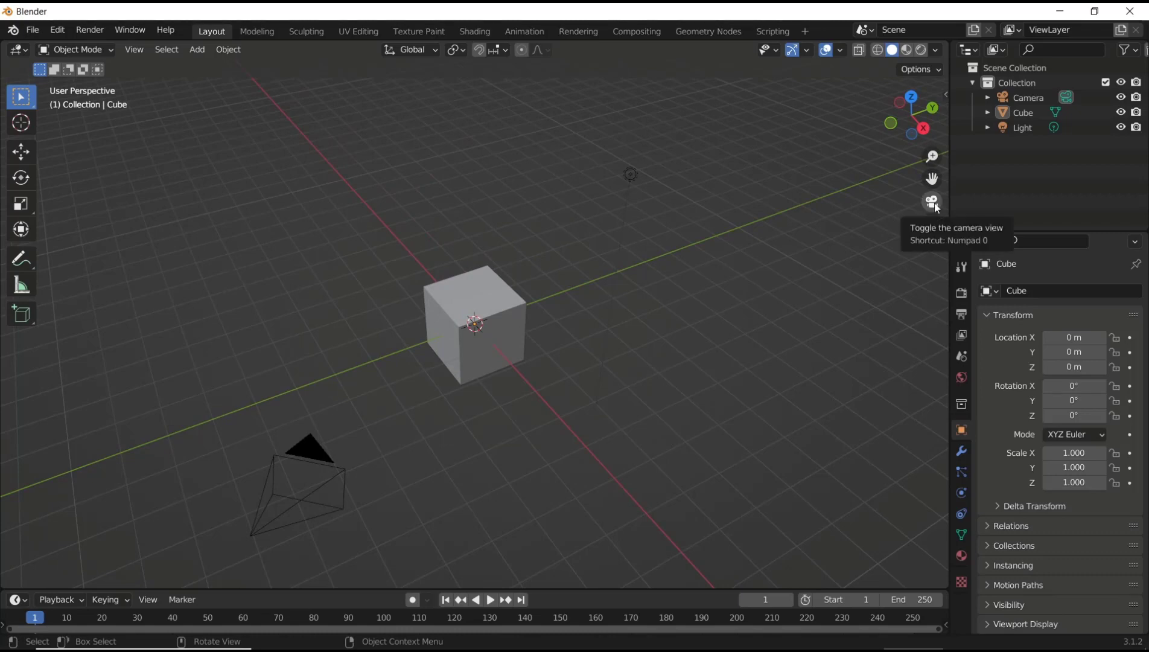
# Step: Switch the viewport to look through the scene camera at the cube
pyautogui.click(932, 202)
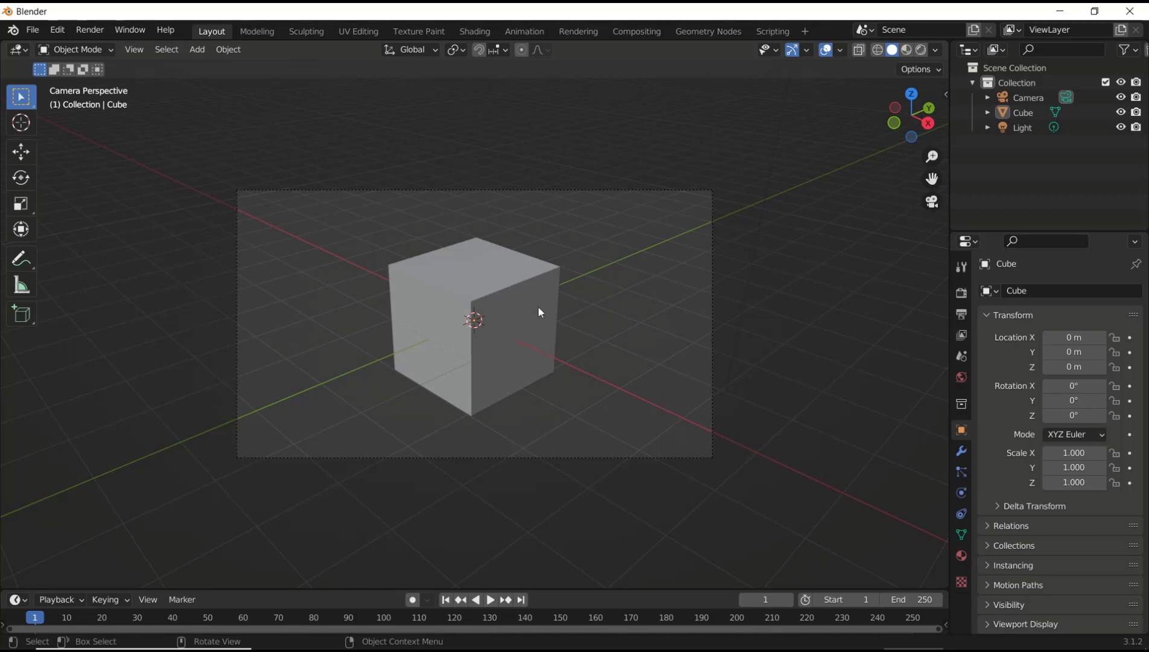
pyautogui.moveTo(525, 301)
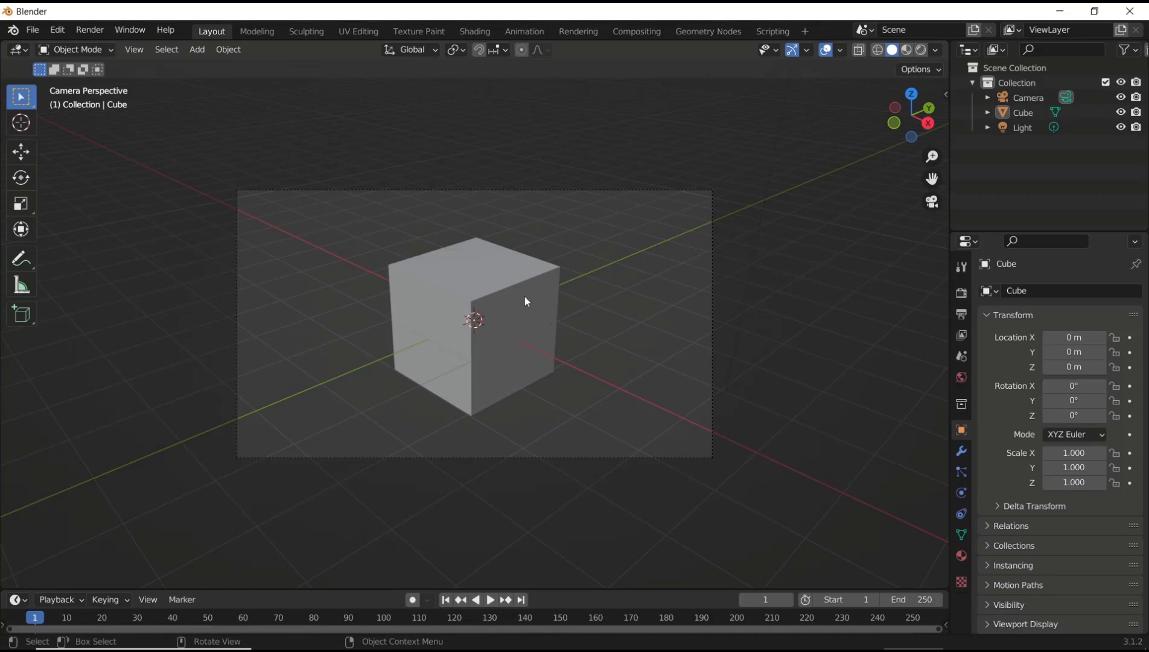
pyautogui.moveTo(945, 92)
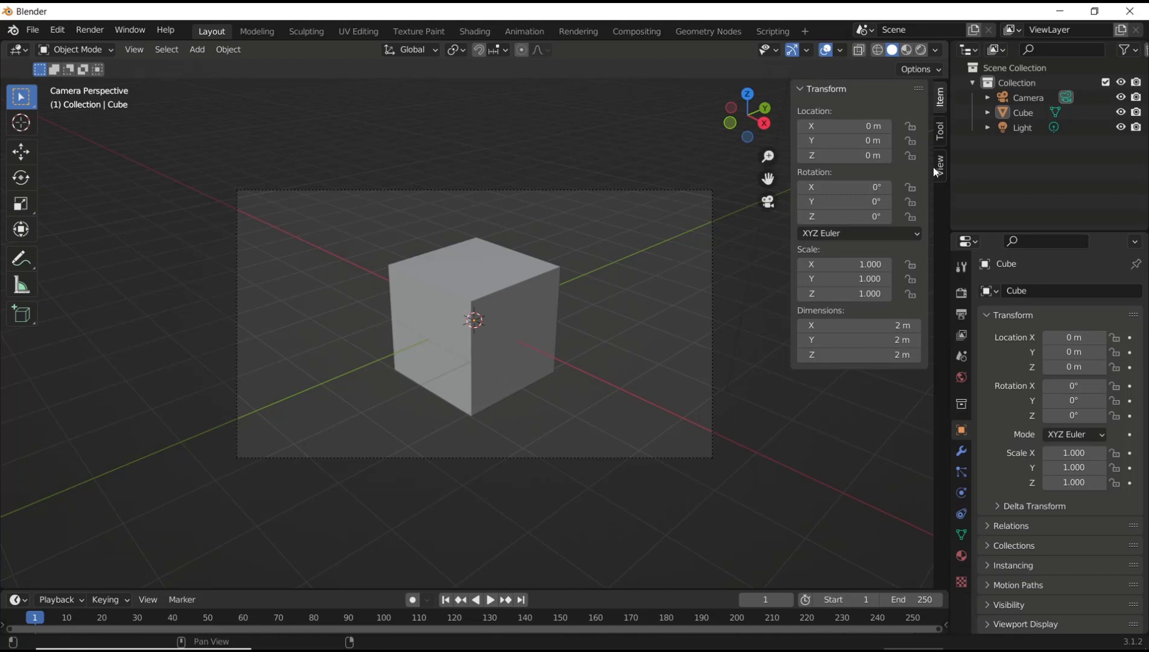
# Step: Enable Lock Camera to View and navigate to reframe the cube through the camera
pyautogui.click(939, 163)
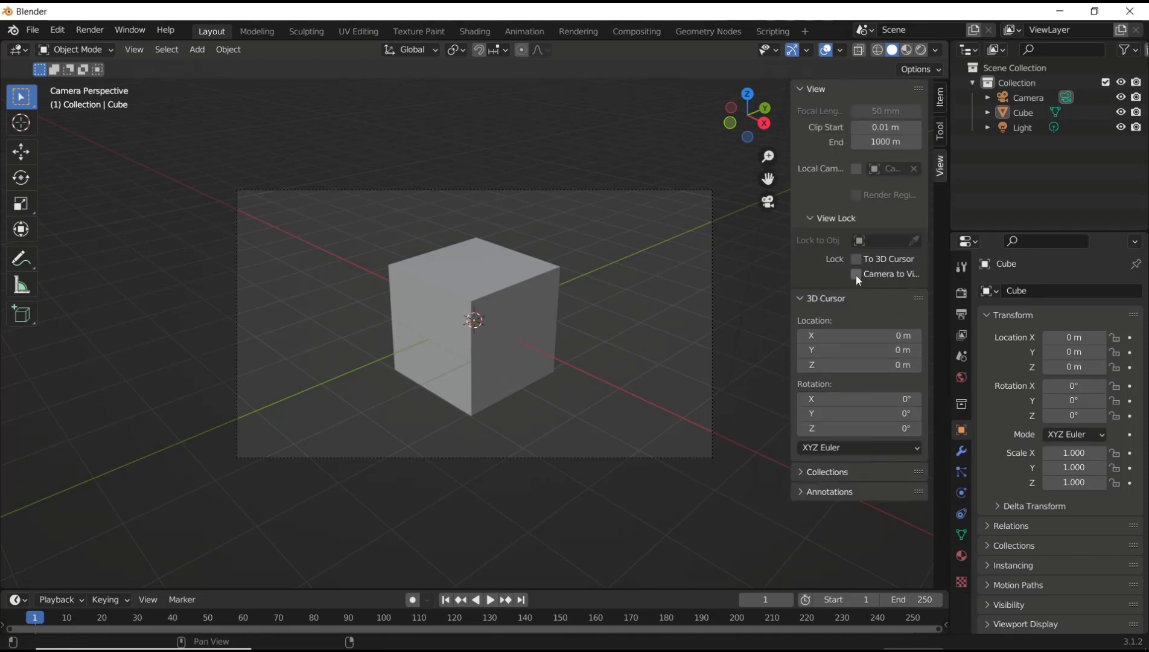
pyautogui.click(856, 274)
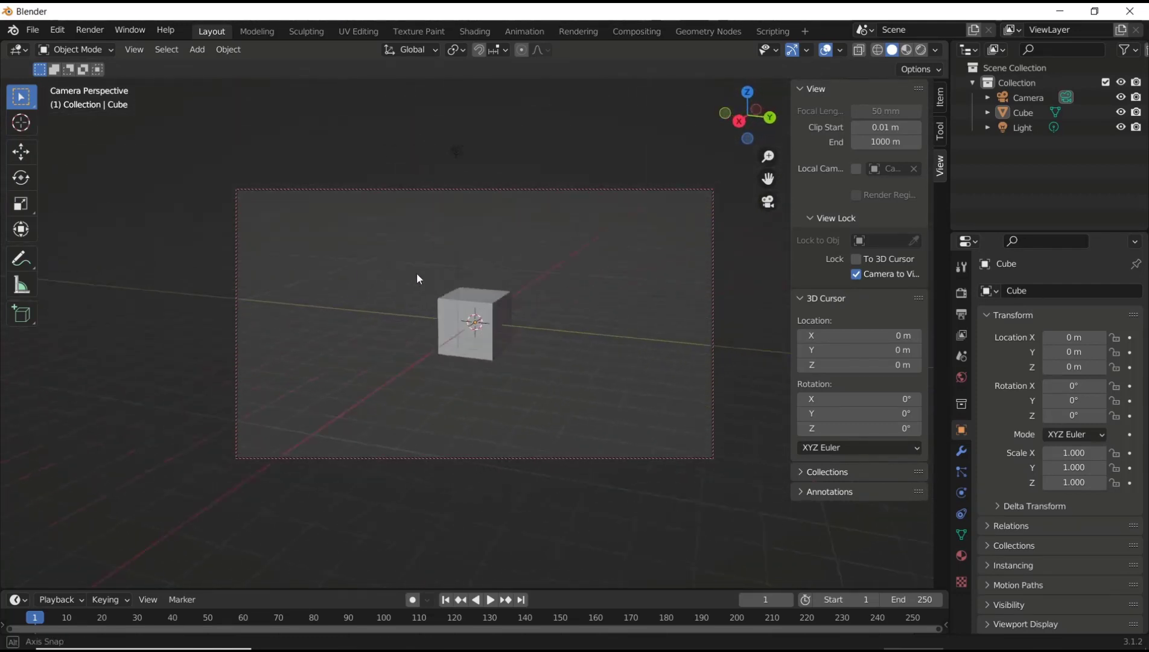
pyautogui.moveTo(417, 278); pyautogui.dragTo(527, 313)
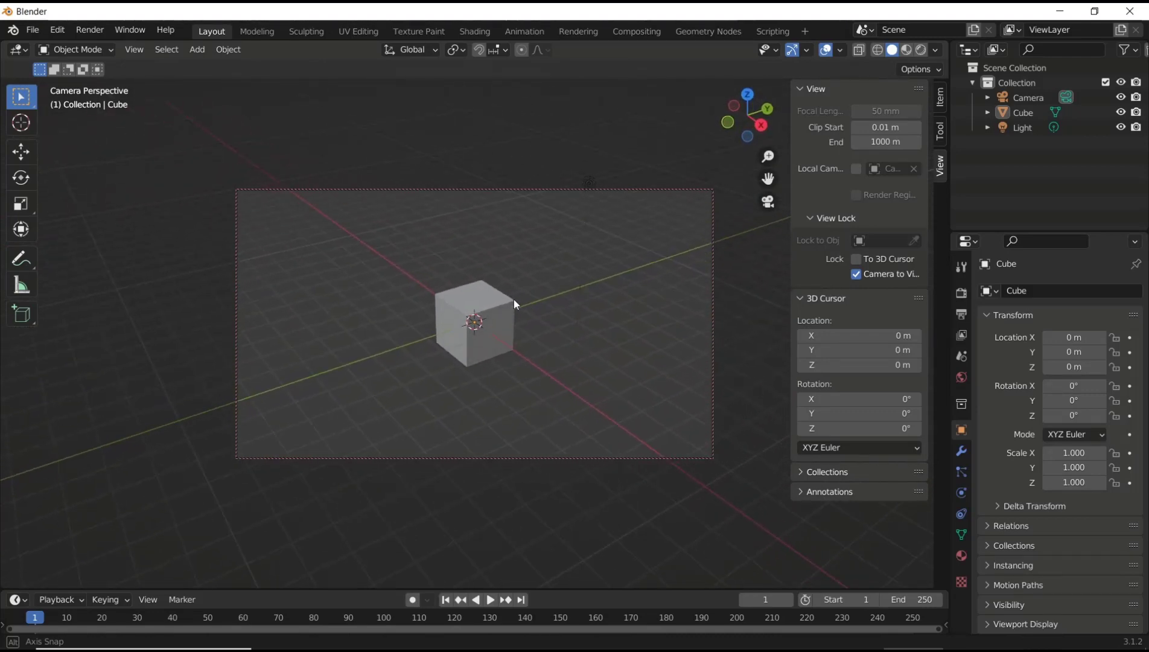
pyautogui.moveTo(768, 202)
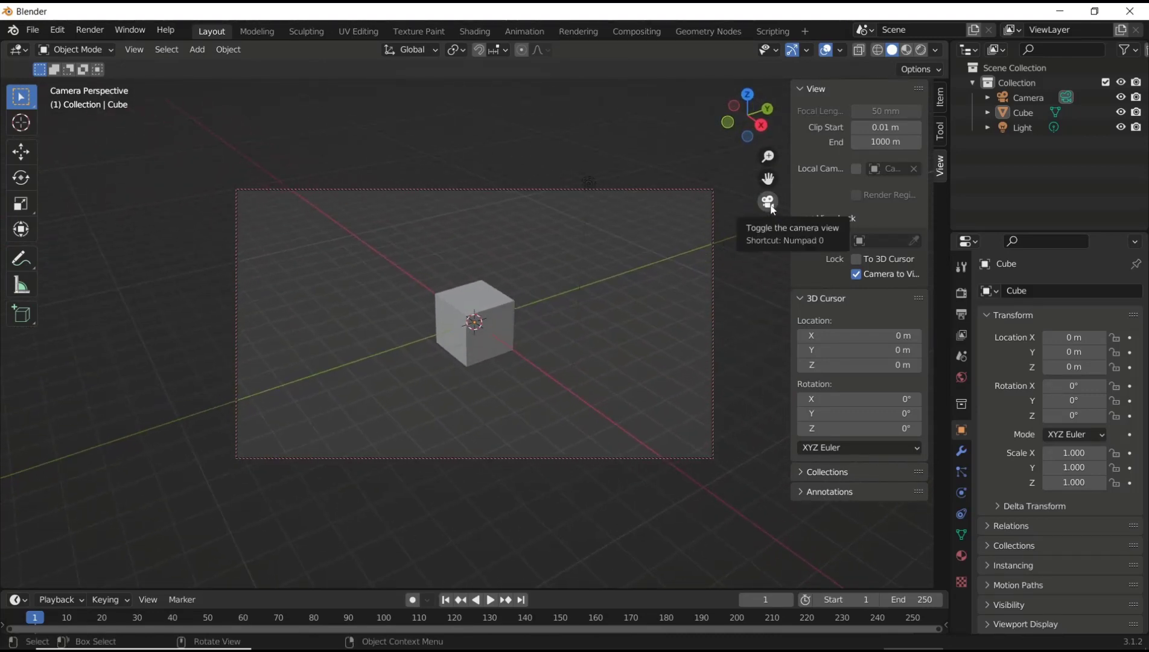
# Step: Leave camera view, orbit freely around the cube, then return to the camera
pyautogui.click(768, 200)
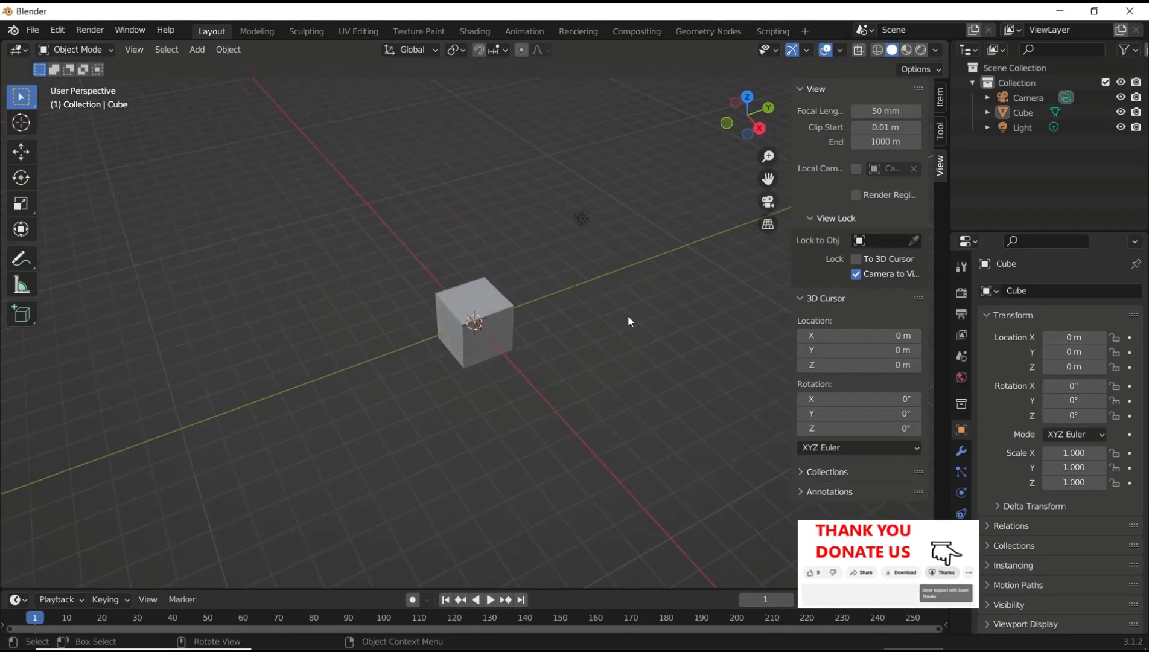
pyautogui.moveTo(627, 321); pyautogui.dragTo(473, 308)
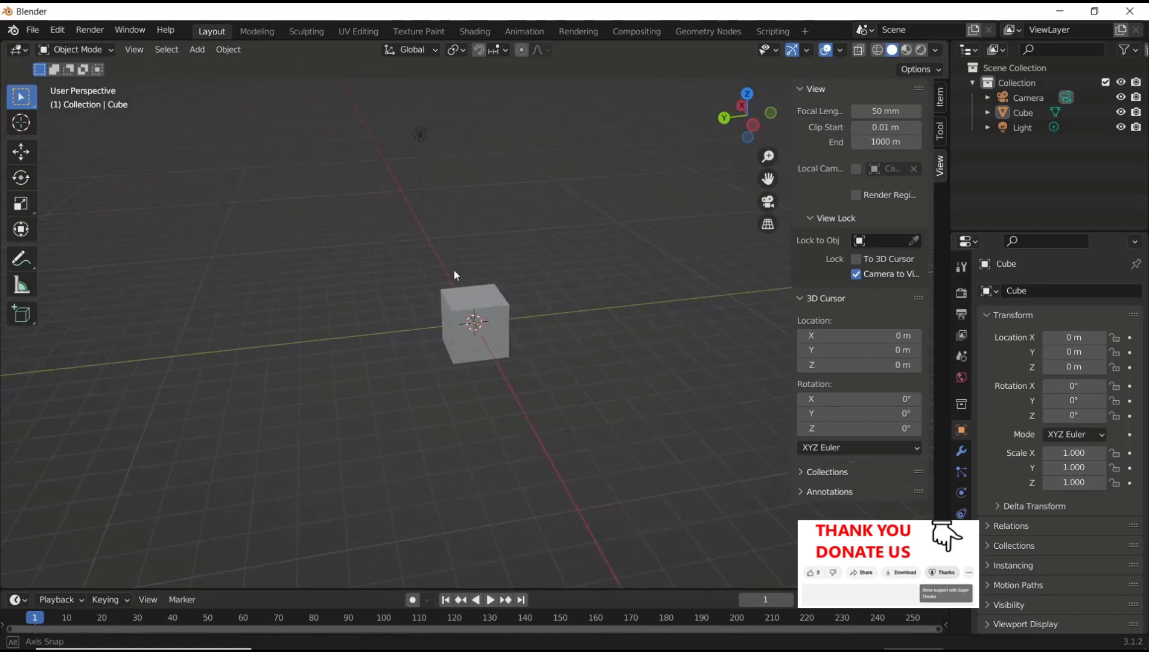
pyautogui.click(768, 203)
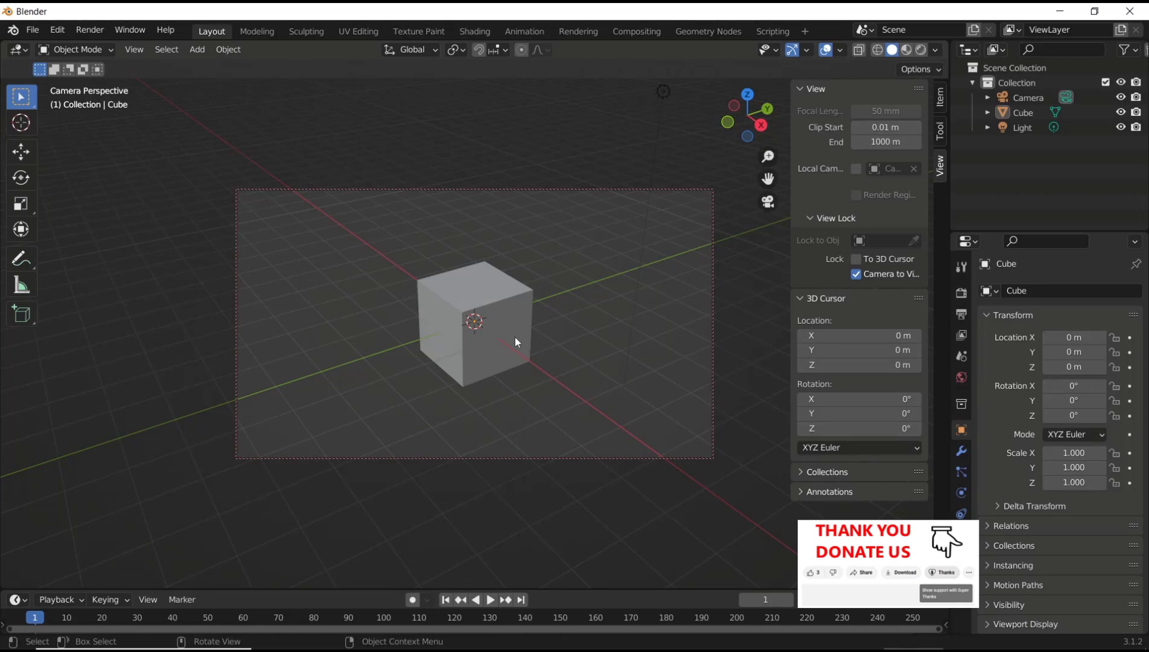
# Step: Capture a screenshot of the reframed camera view of the cube
pyautogui.press('printscreen')
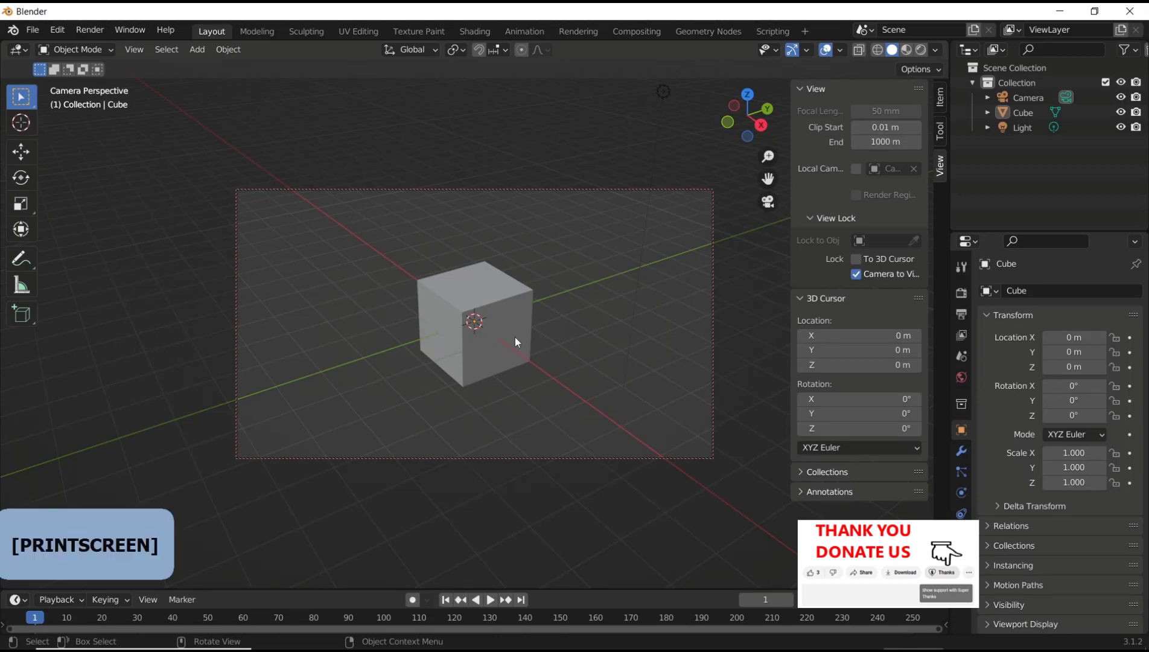